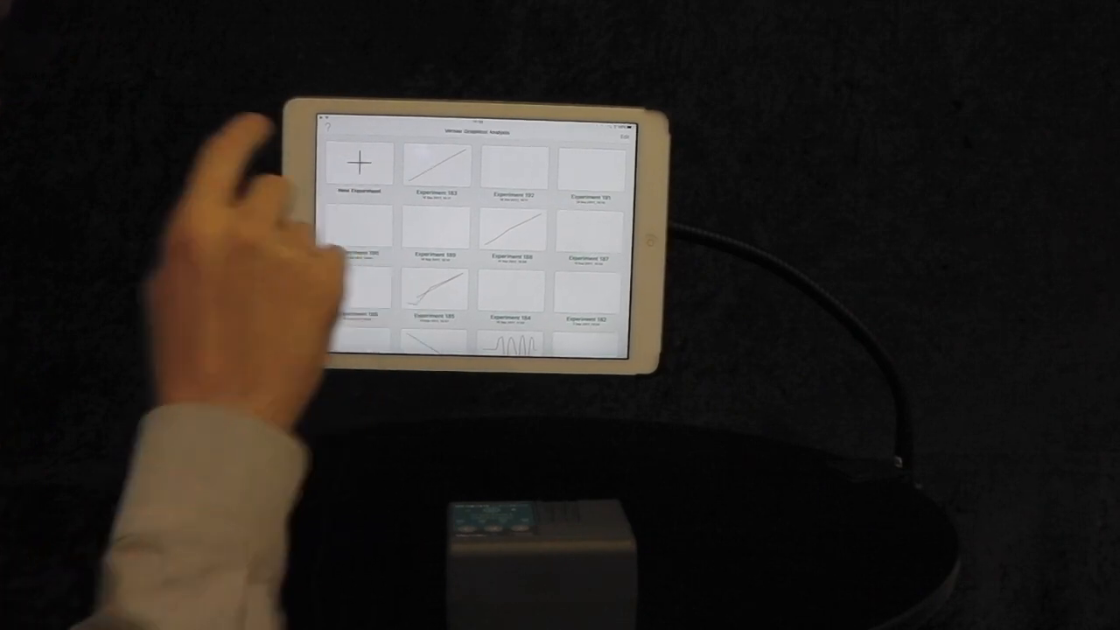
Start a new experiment using the connected sensor as the data source
left_click(358, 162)
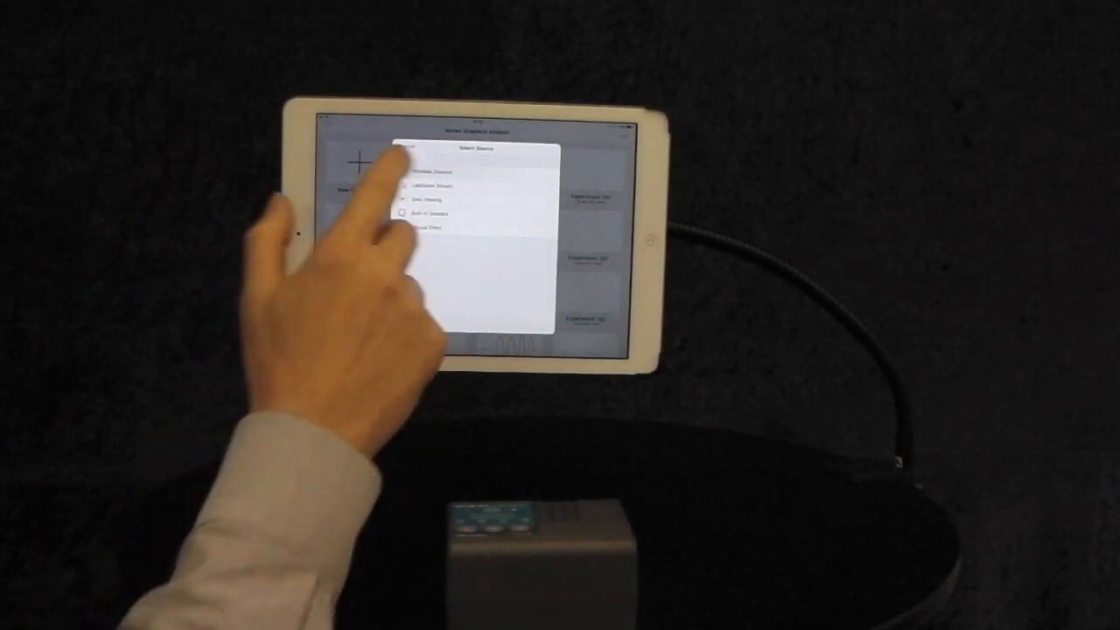
left_click(428, 182)
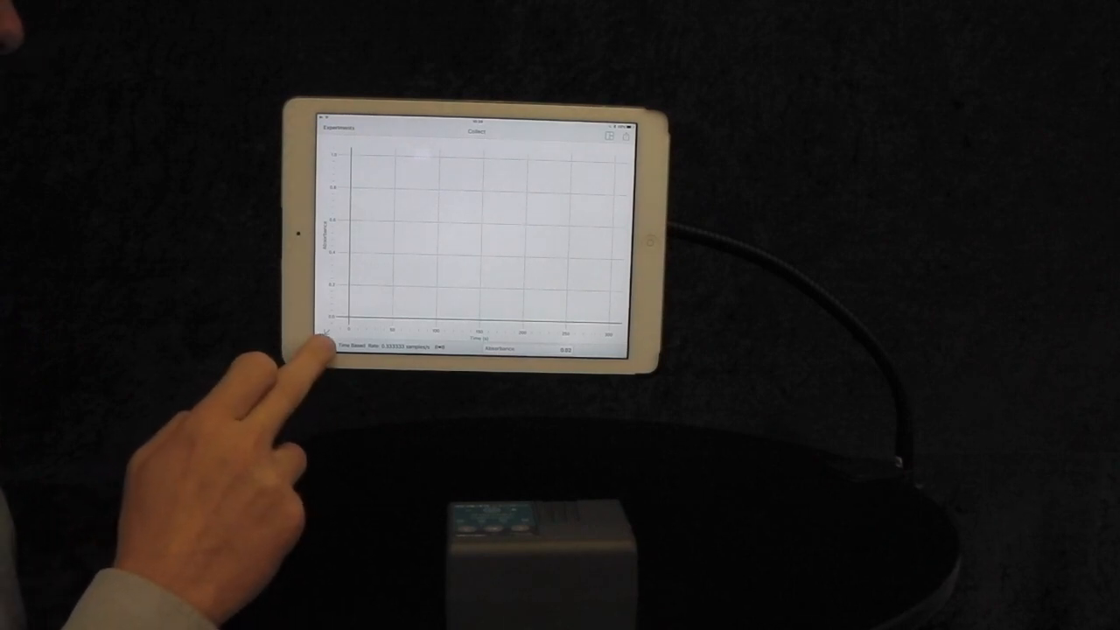
Open Data Collection Settings and change the collection trigger to events with entry
left_click(328, 347)
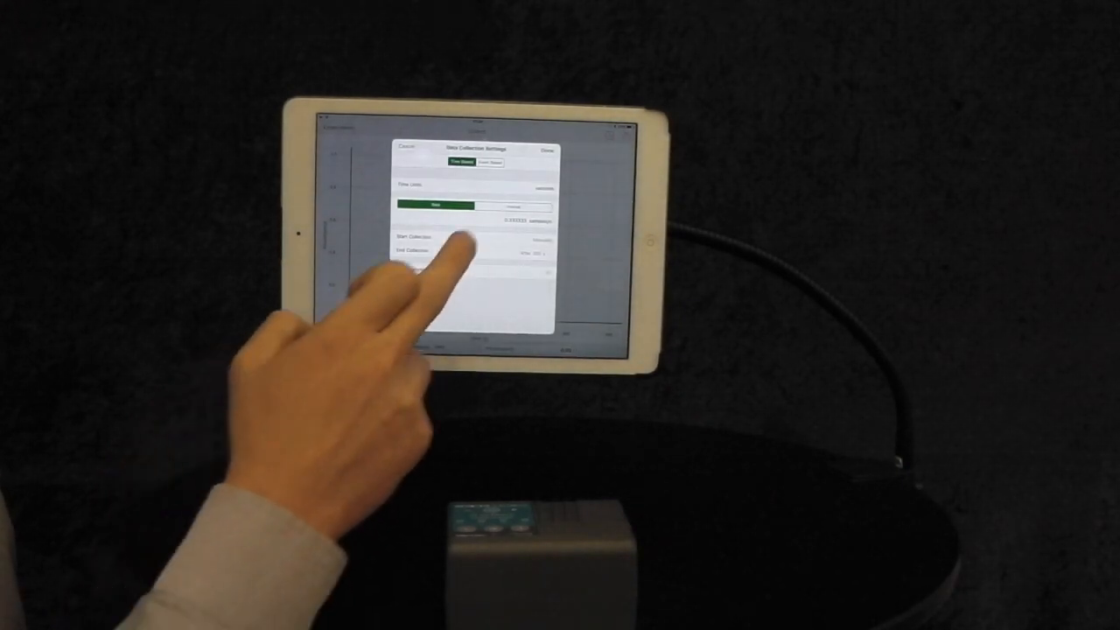
left_click(490, 162)
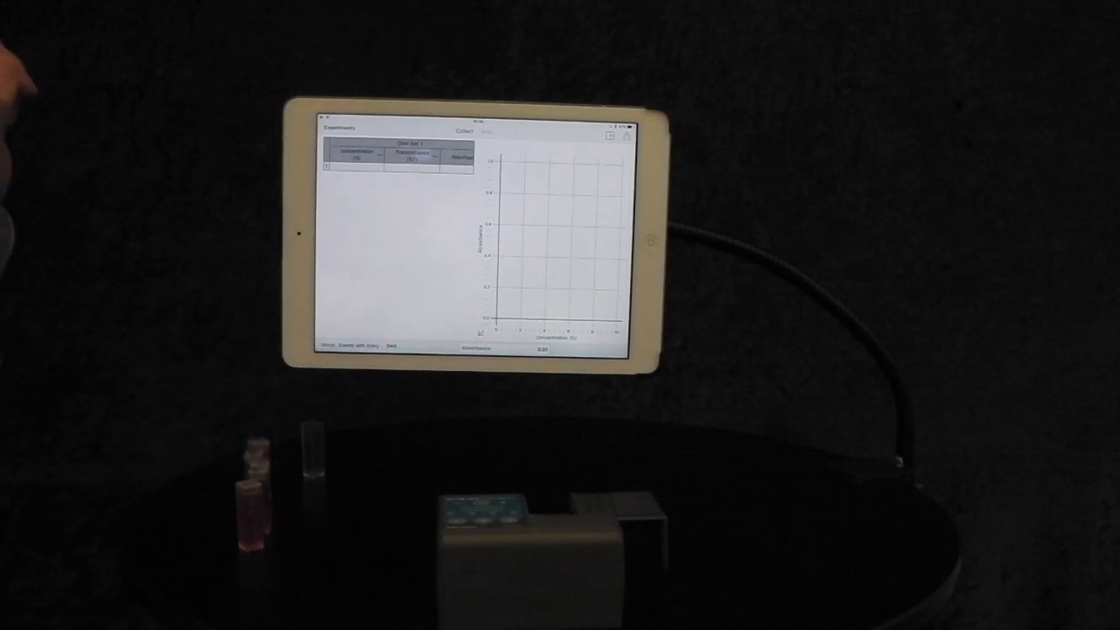
Begin collection and keep the first absorbance reading as a data point
left_click(464, 132)
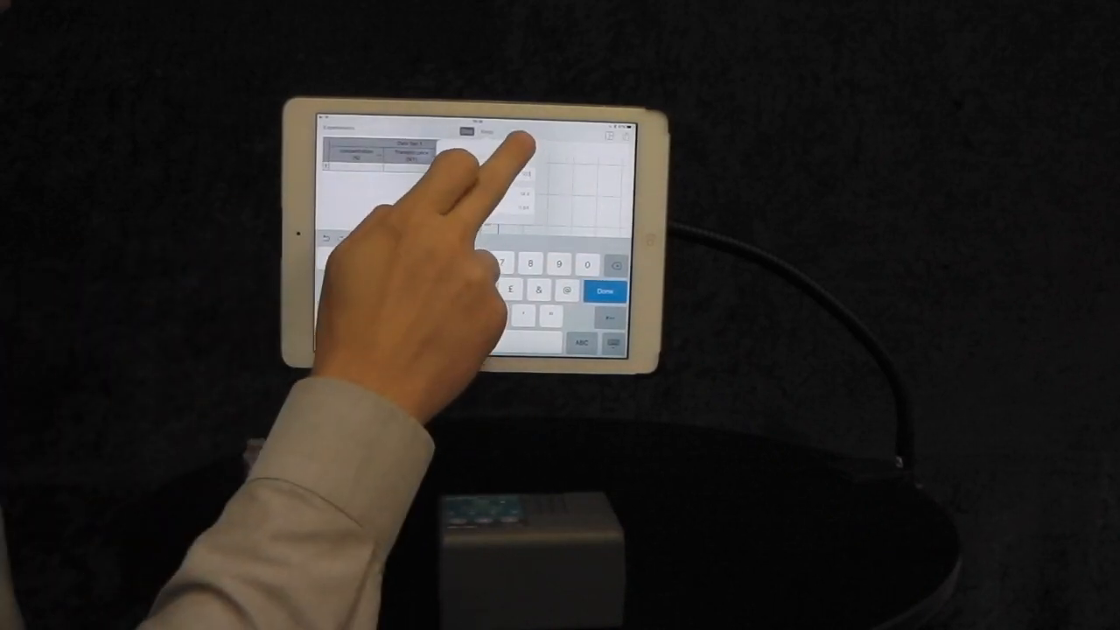
left_click(605, 289)
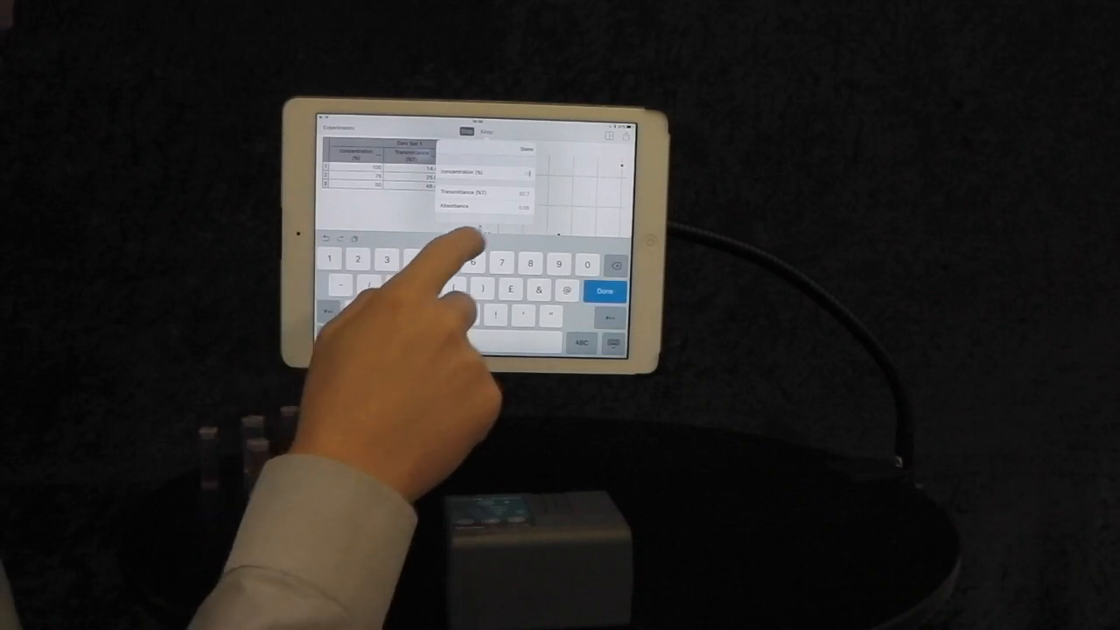
Confirm the 25% concentration entry to record the fourth reading
left_click(606, 290)
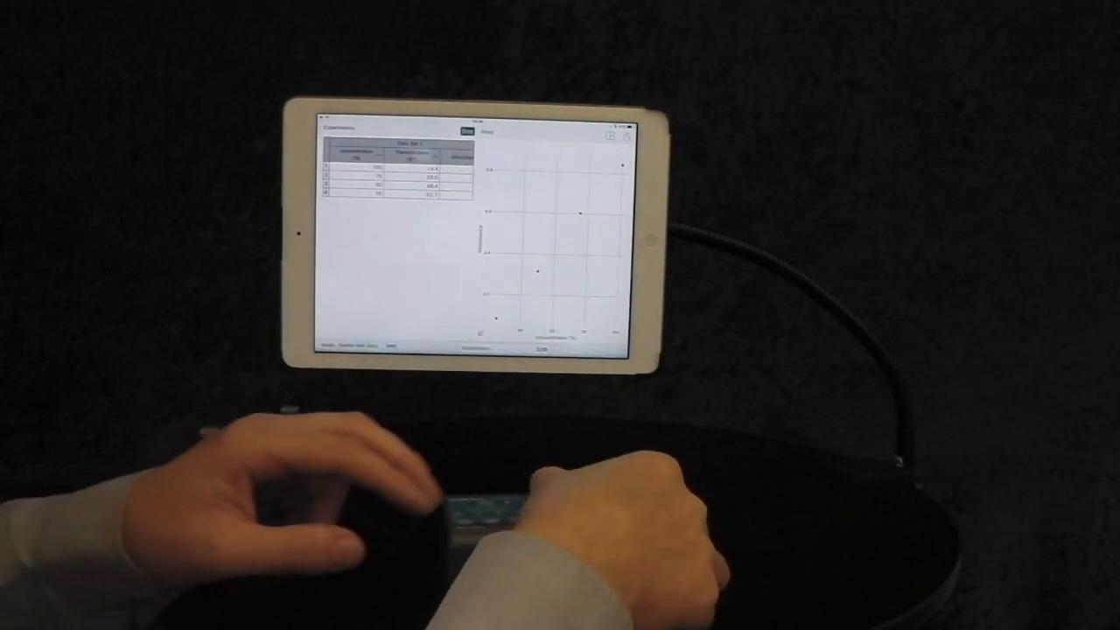